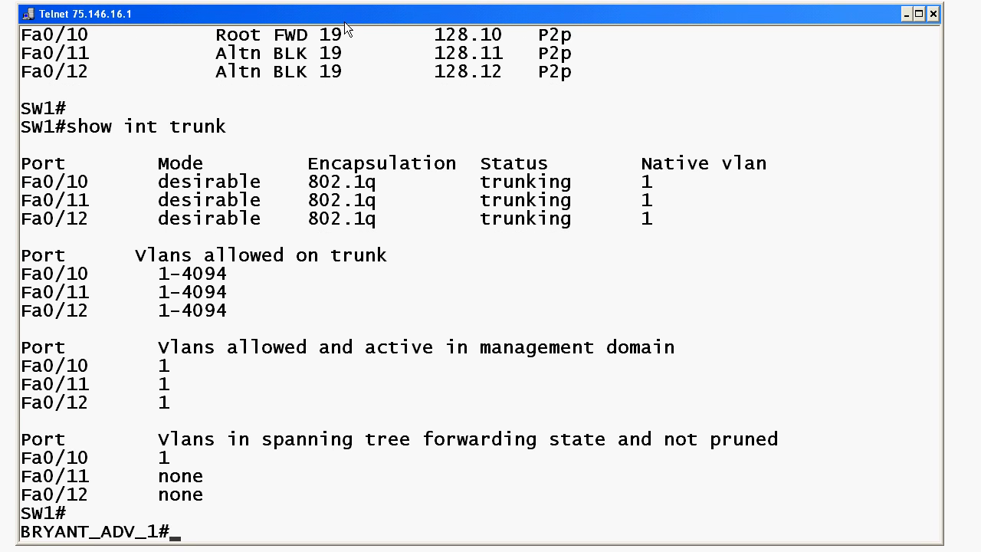
Step: Resume connection 3 to R1 and query access-list ? for the ACL number ranges
text(3)
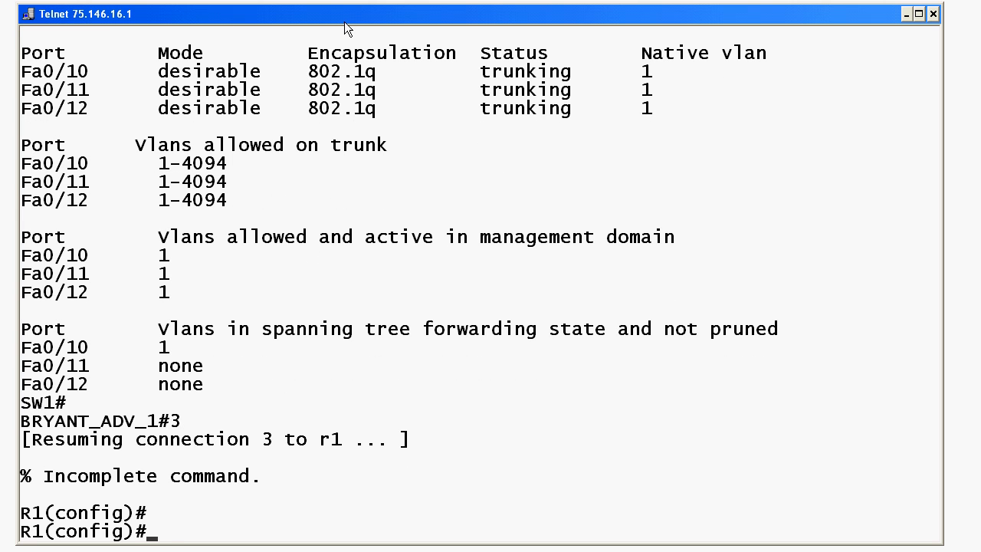
text(access-list)
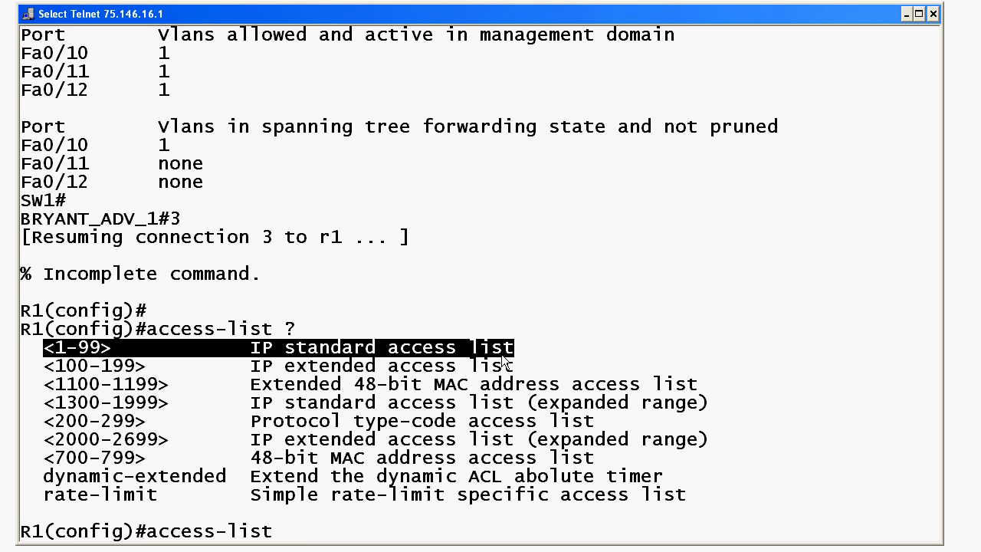
mouse_move(54, 386)
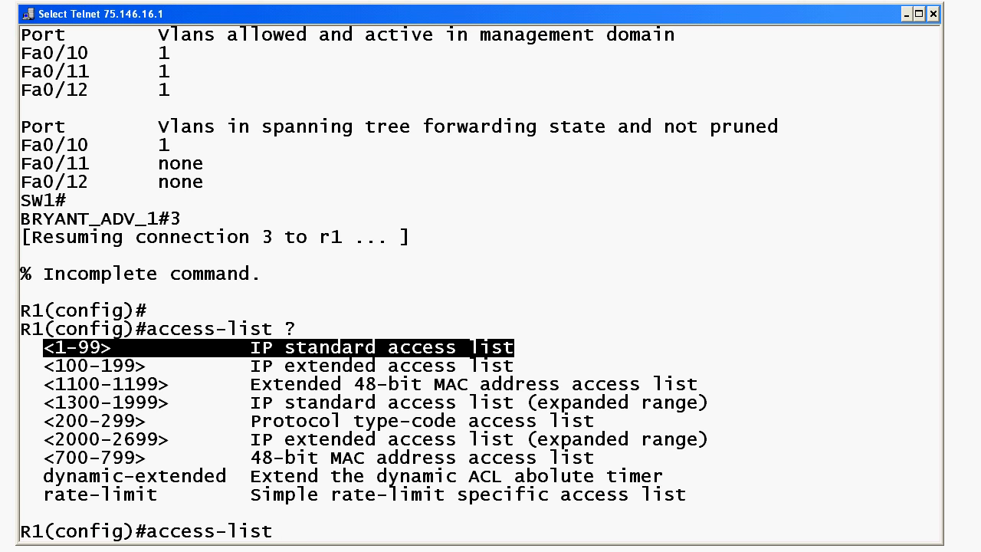
mouse_move(55, 439)
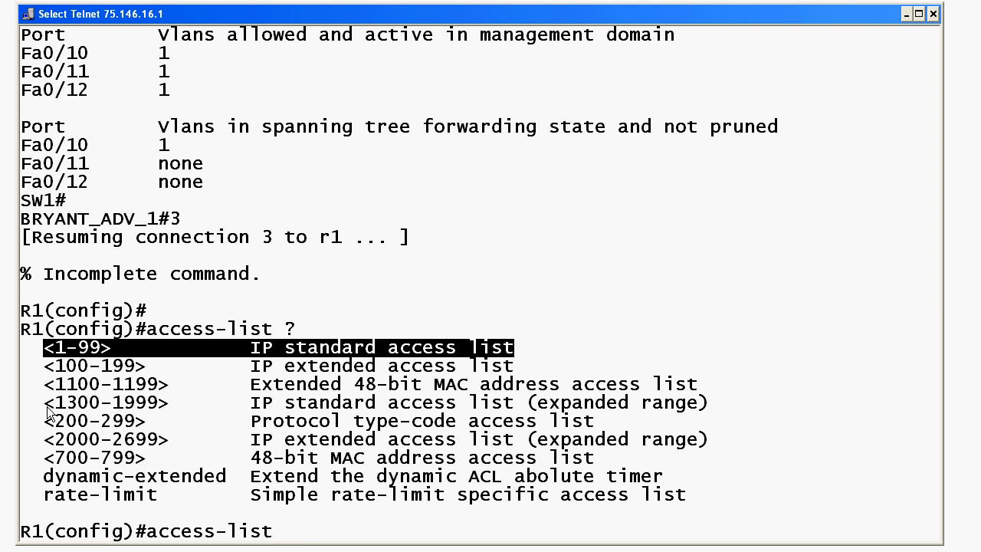
mouse_move(393, 402)
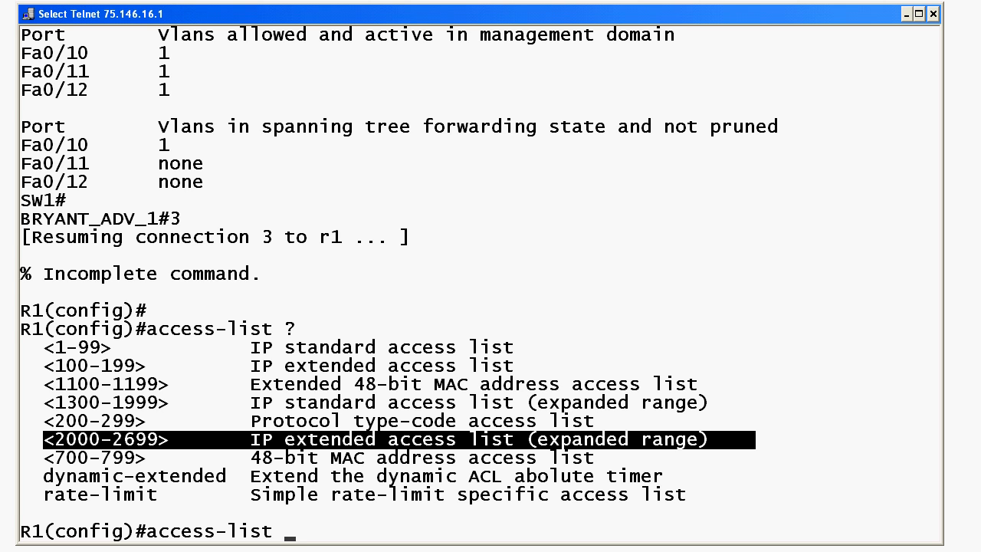
Step: Begin an extended ACL entry with access-list 100 at the R1 config prompt
text(100)
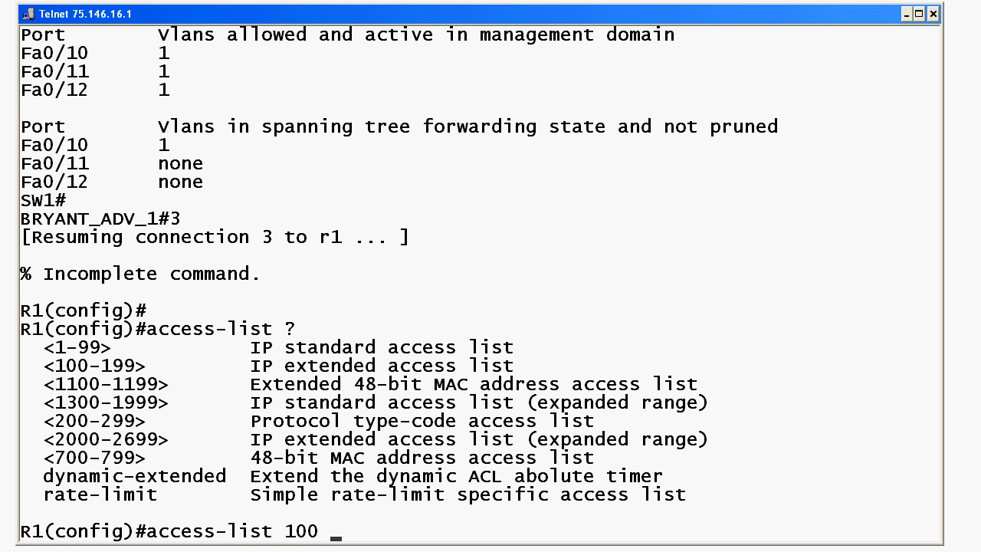
Step: Enter access-list 100 deny ip 172.12.0.0 0.0.255.255 via ? help; IOS reports Incomplete command
text(?)
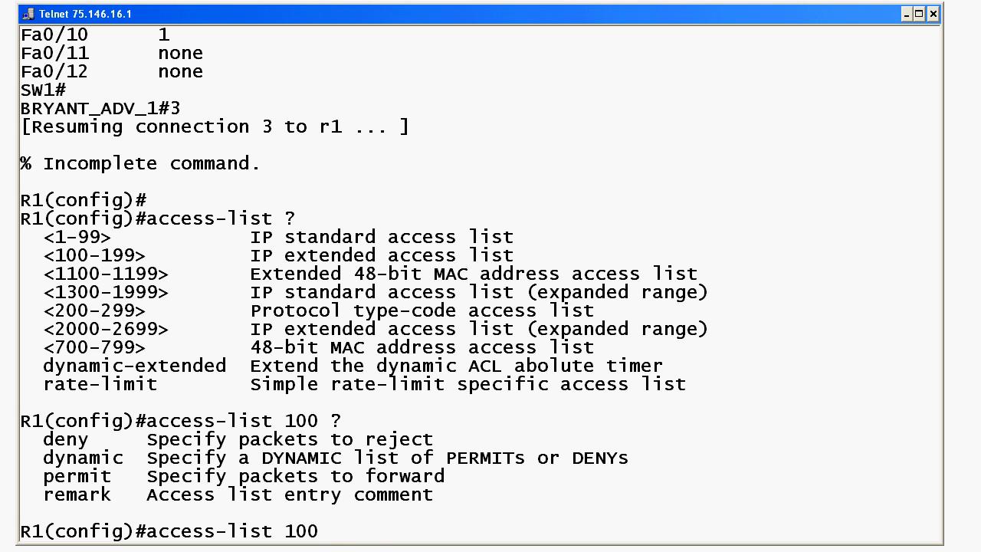
text(deny ?)
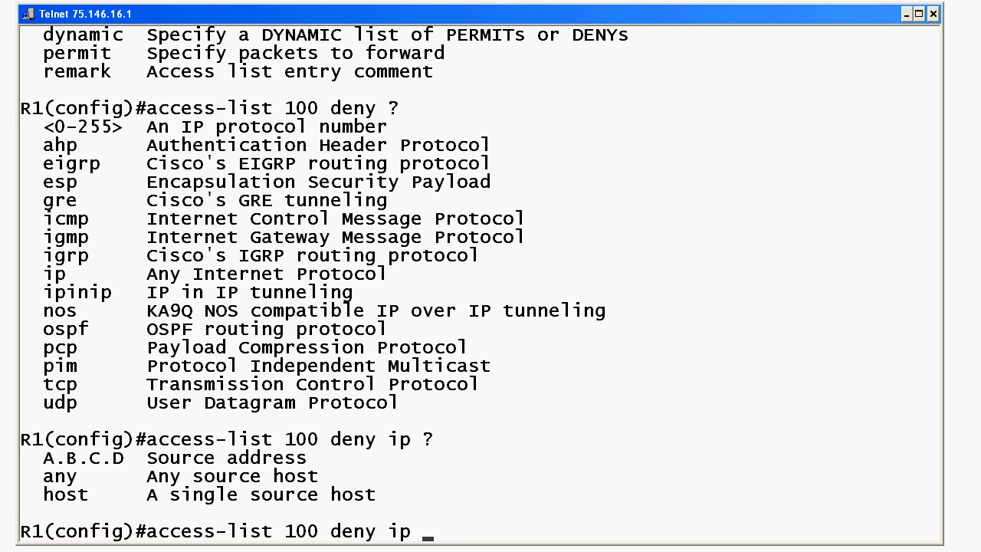
text(172.12.0.)
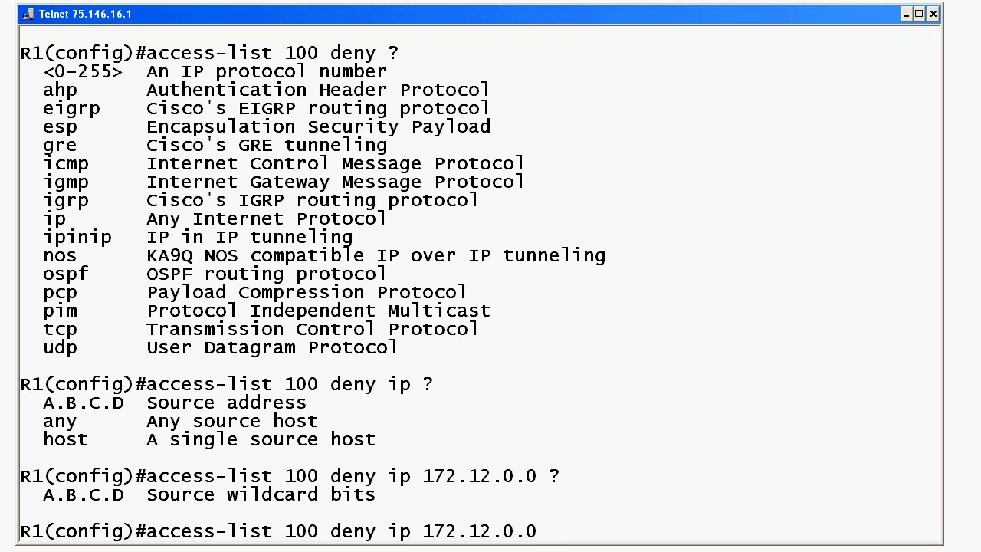
text(0)
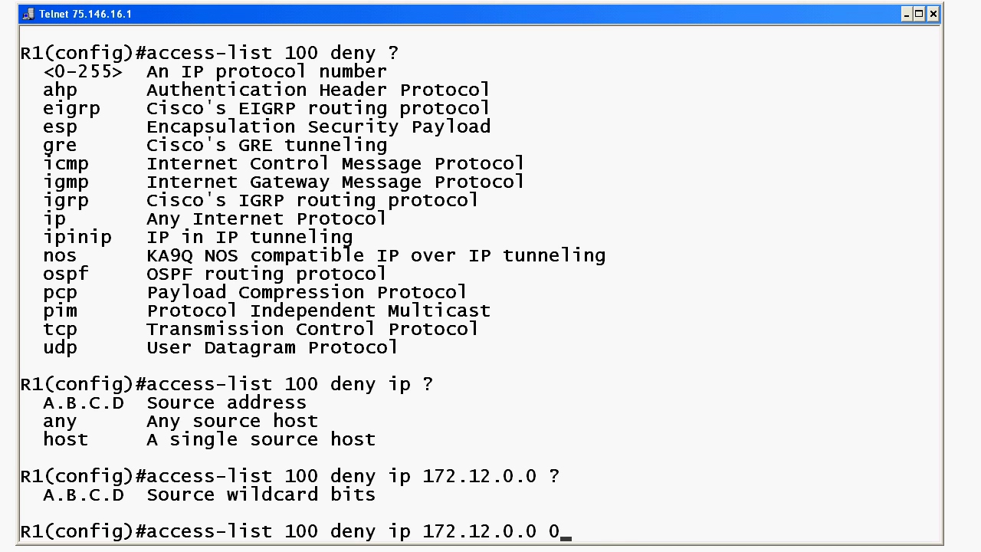
text(.0.255.255)
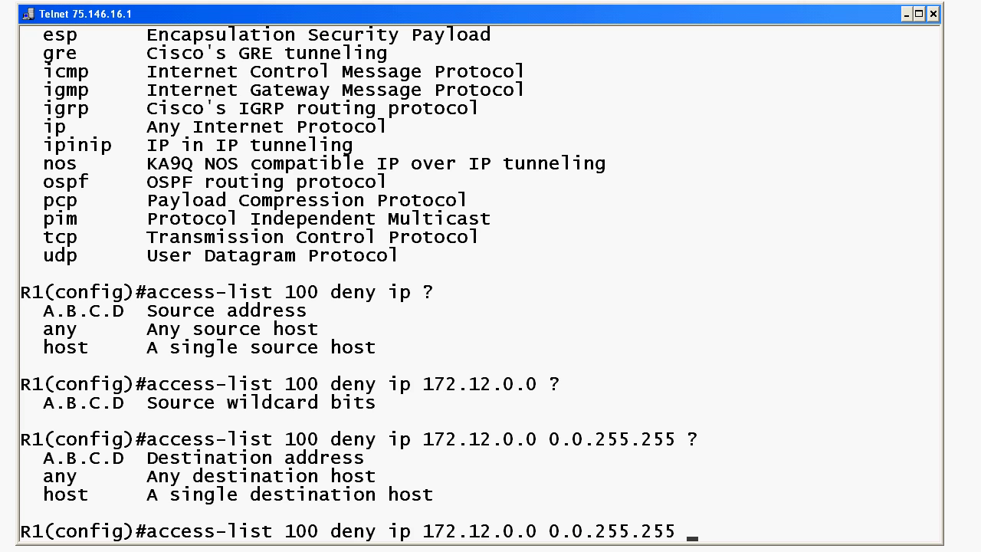
mouse_move(43, 527)
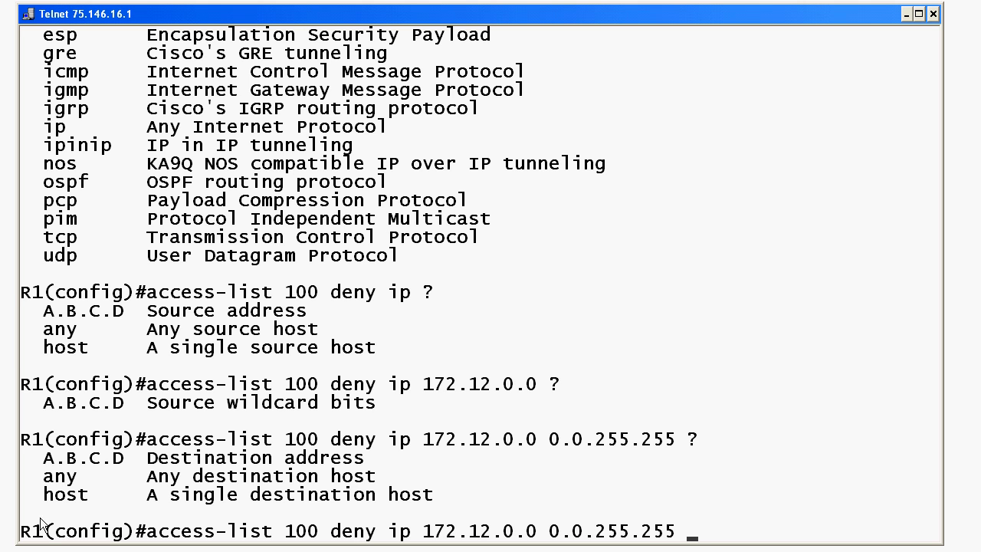
mouse_move(86, 536)
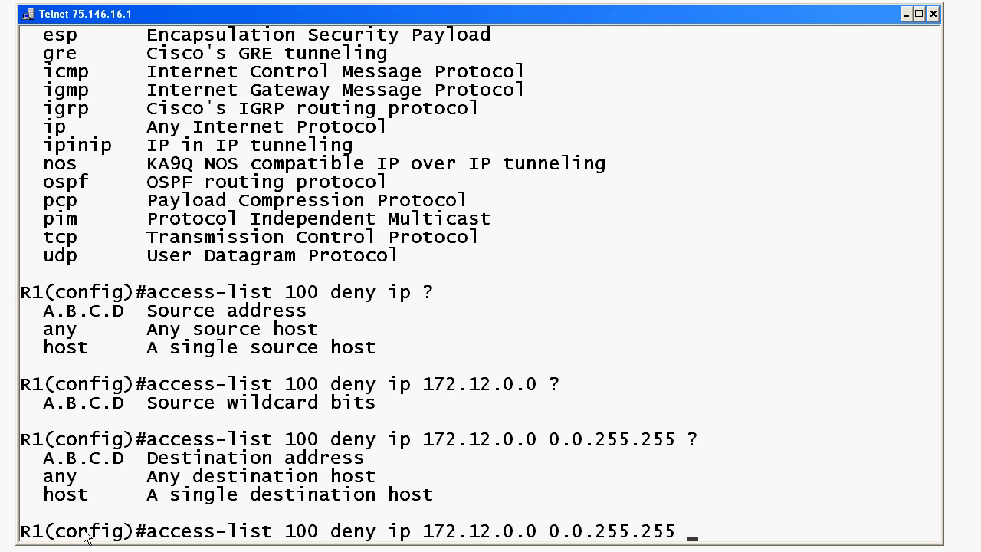
mouse_move(238, 546)
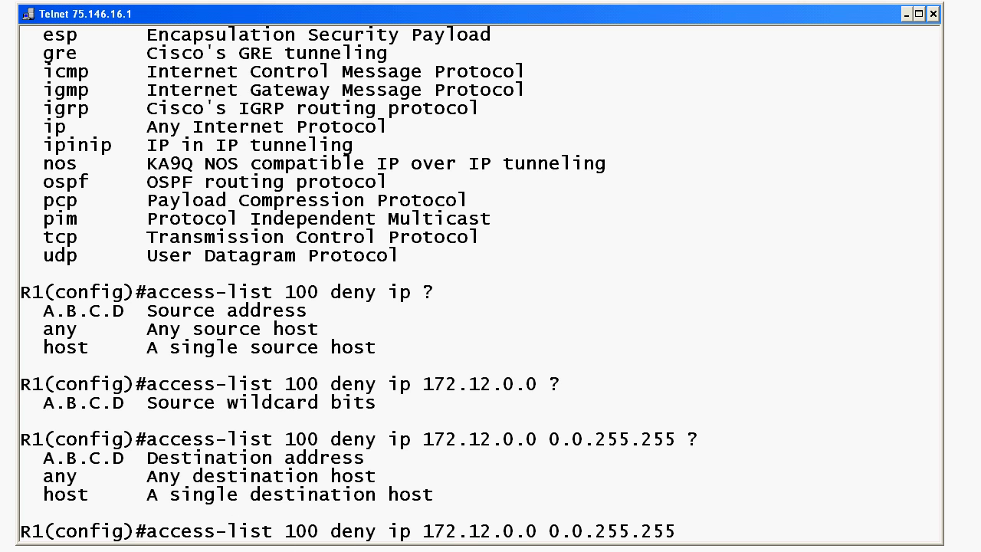
key(enter)
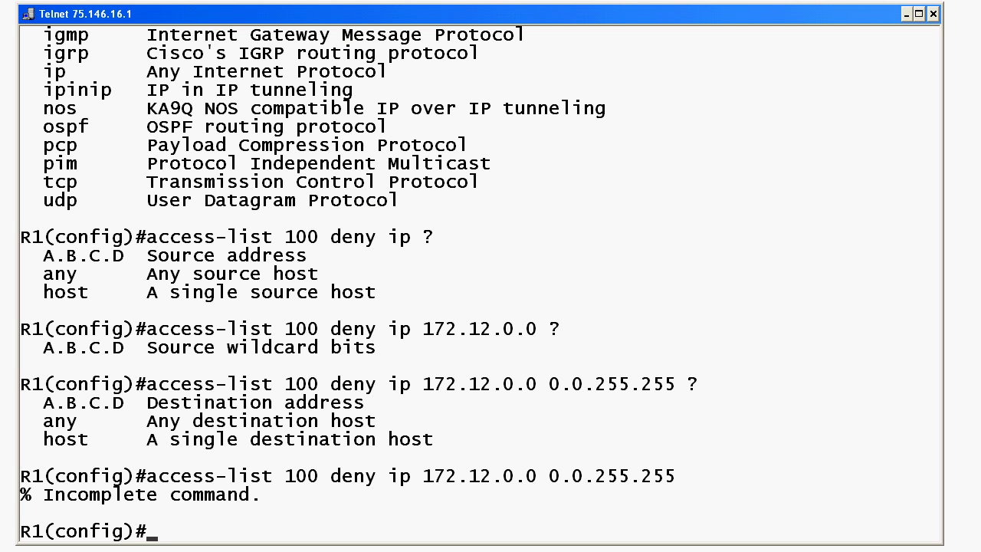
Step: Enter standard access-list 1 deny 172.12.0.0 0.0.255.255 using ? help, accepted without error
text(access-list 1)
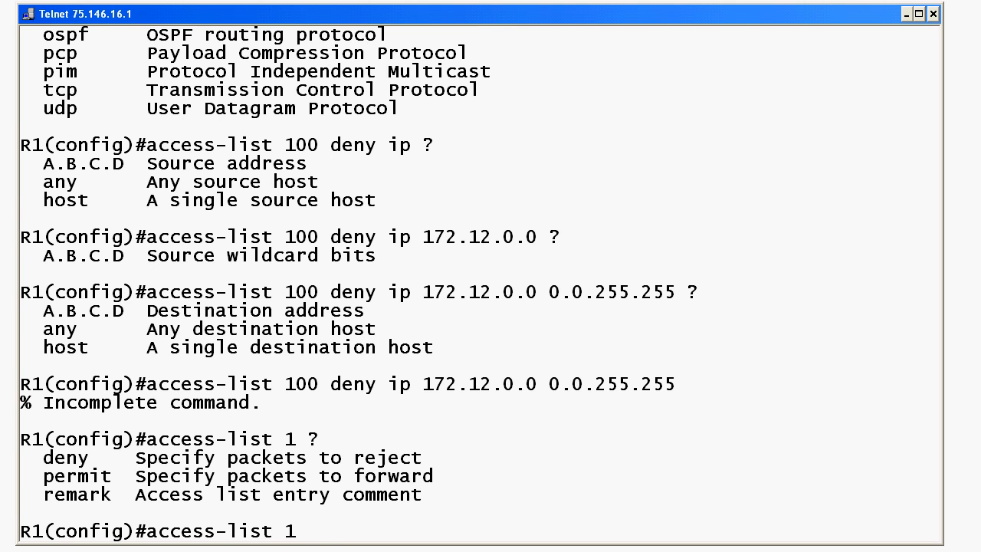
text(deny ?)
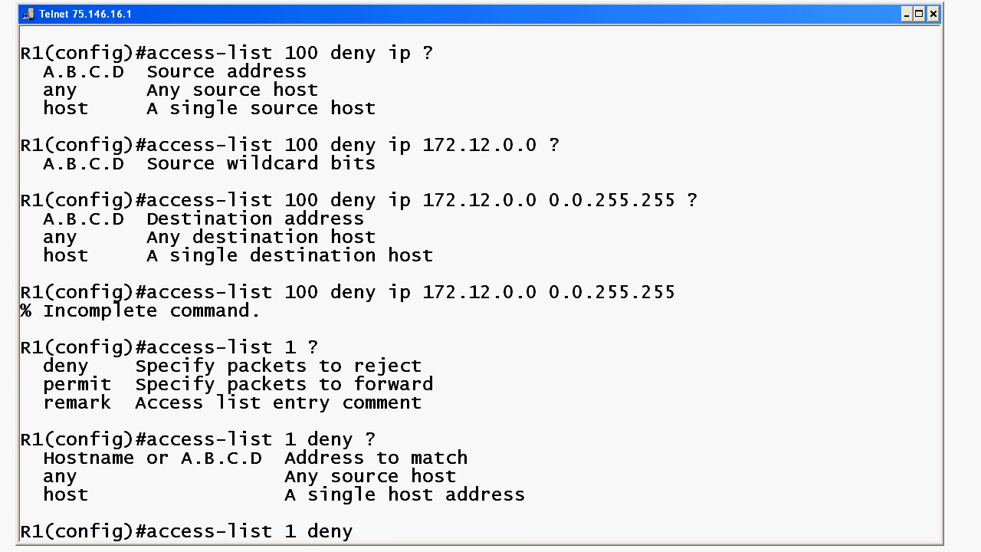
text(172.12.0.0)
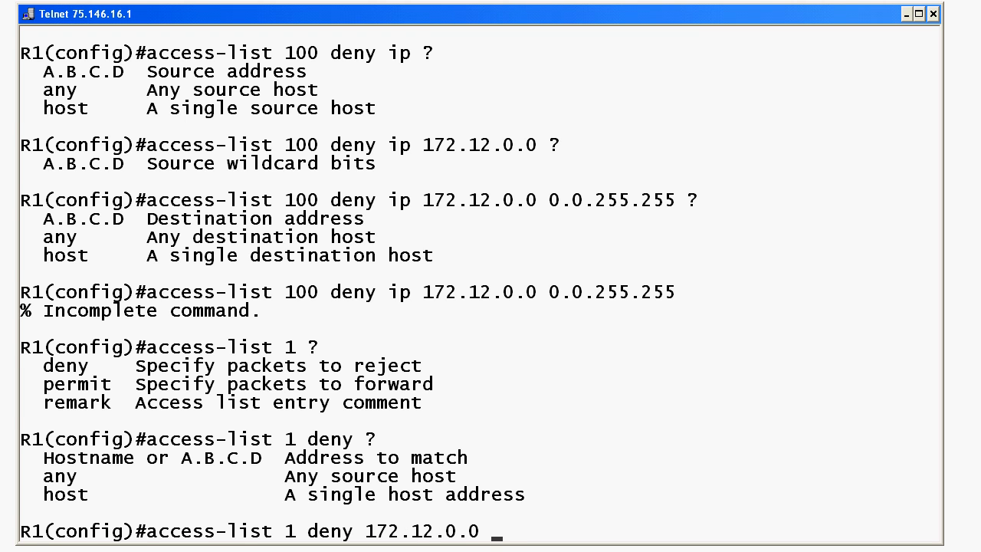
text(?)
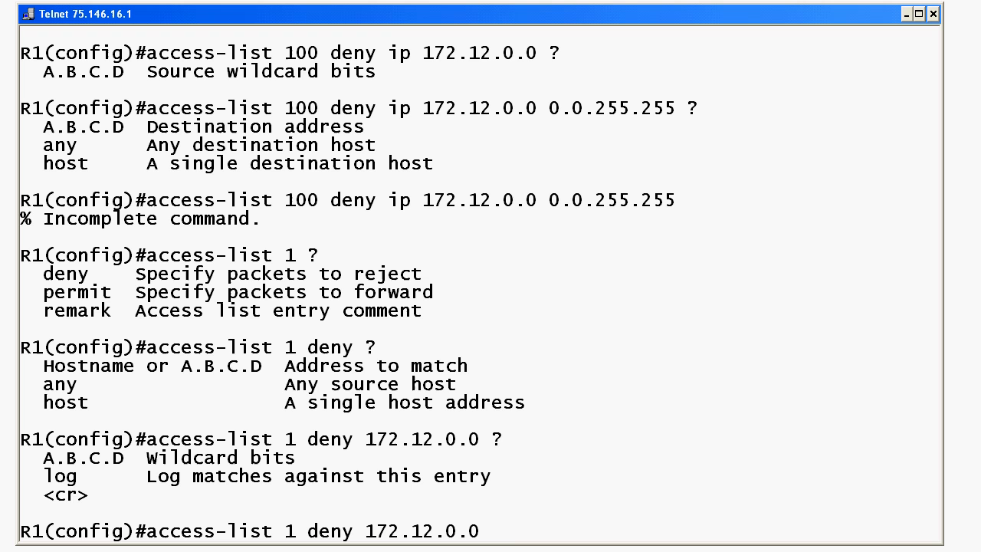
text(0.0.255.255)
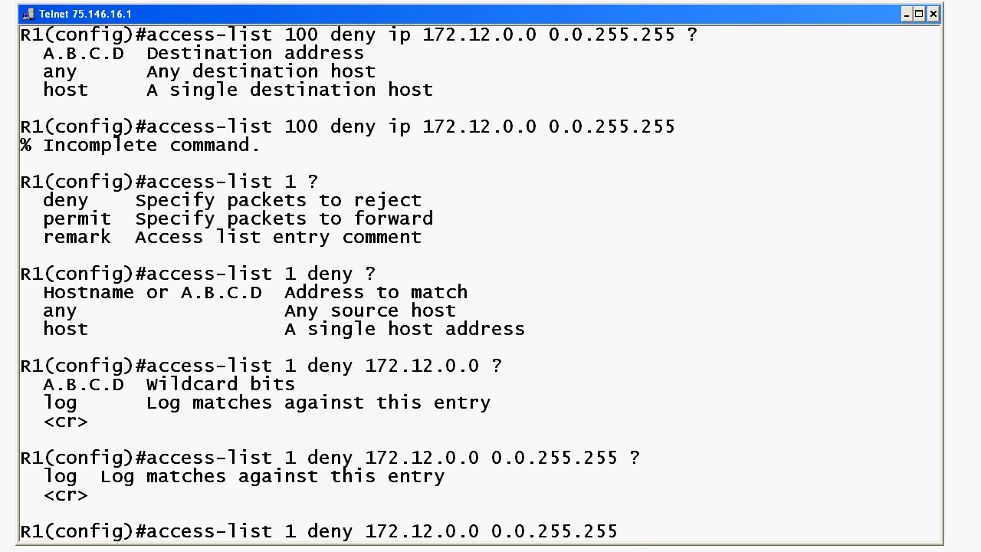
mouse_move(938, 500)
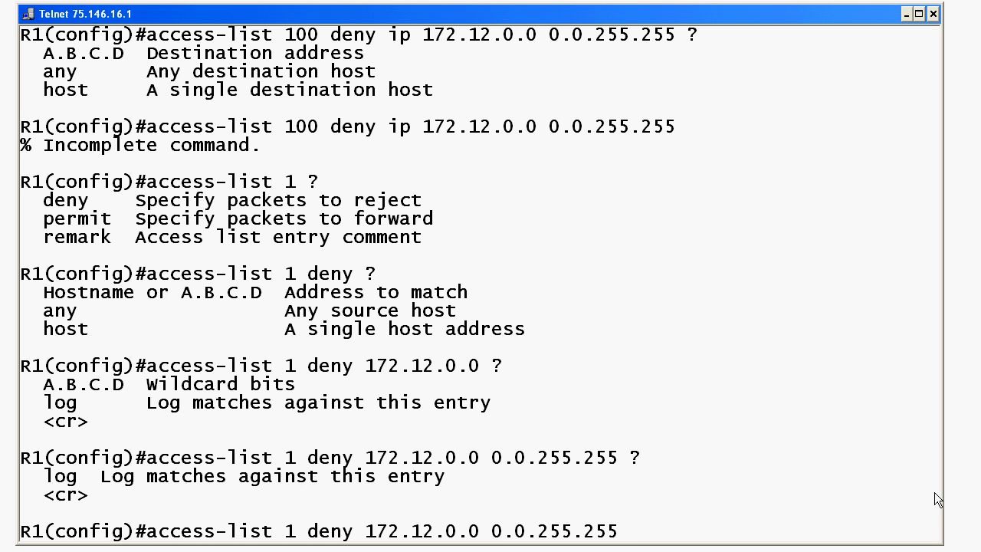
Step: Use the terminal's edit menu before switching to the standard ACL quiz slide
right_click(54, 503)
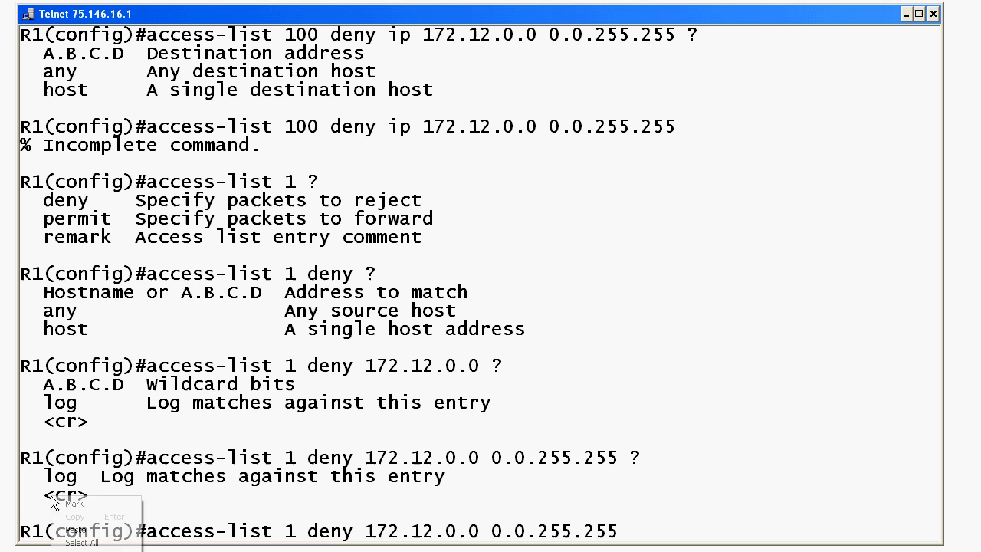
click(73, 503)
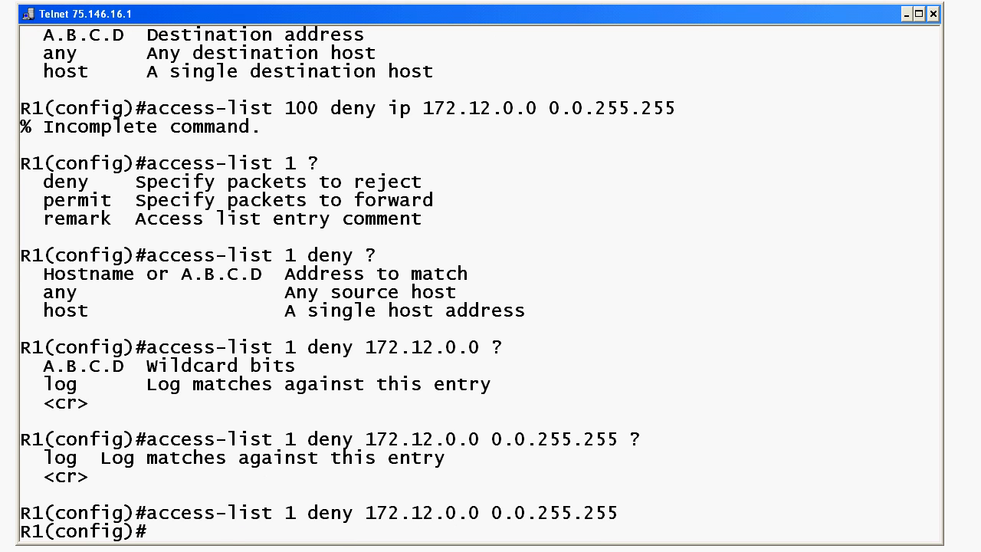
mouse_move(628, 198)
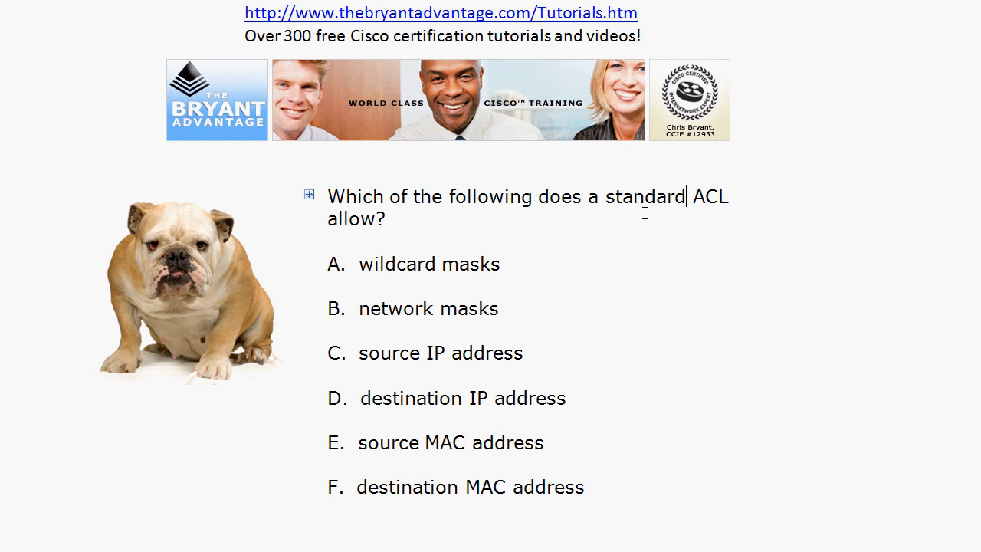
double_click(405, 264)
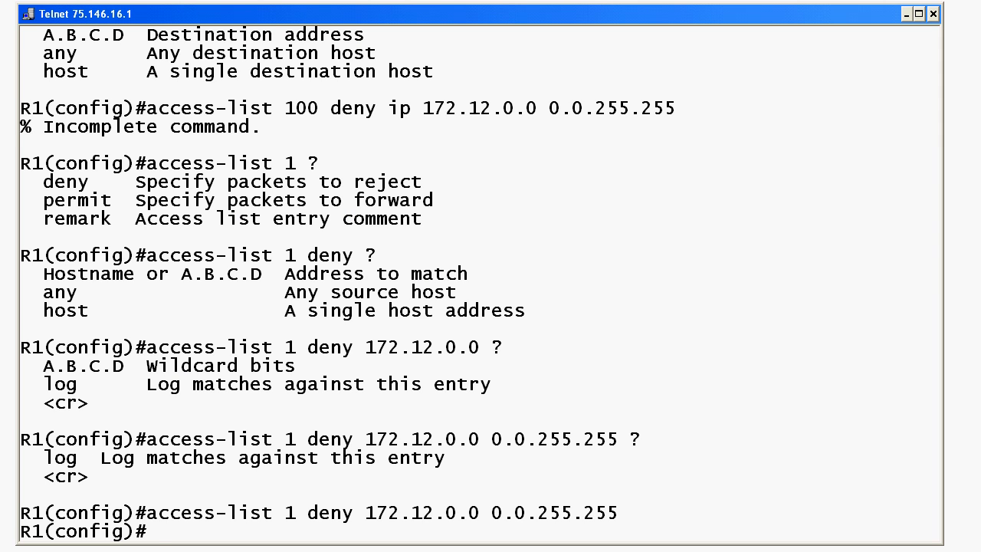
mouse_move(812, 340)
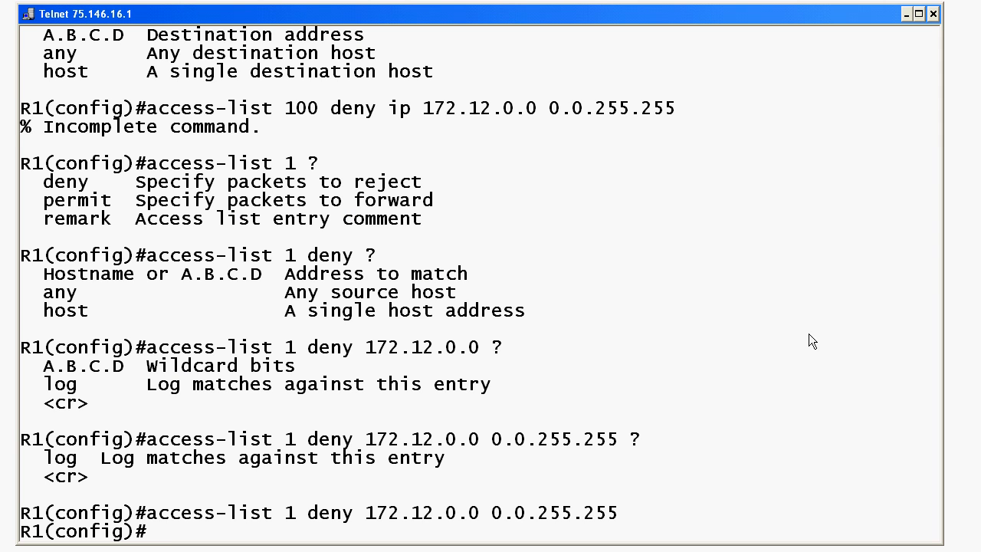
Step: List access-list ? ranges again on R1 and highlight the <1100-1199> range
text(access-list)
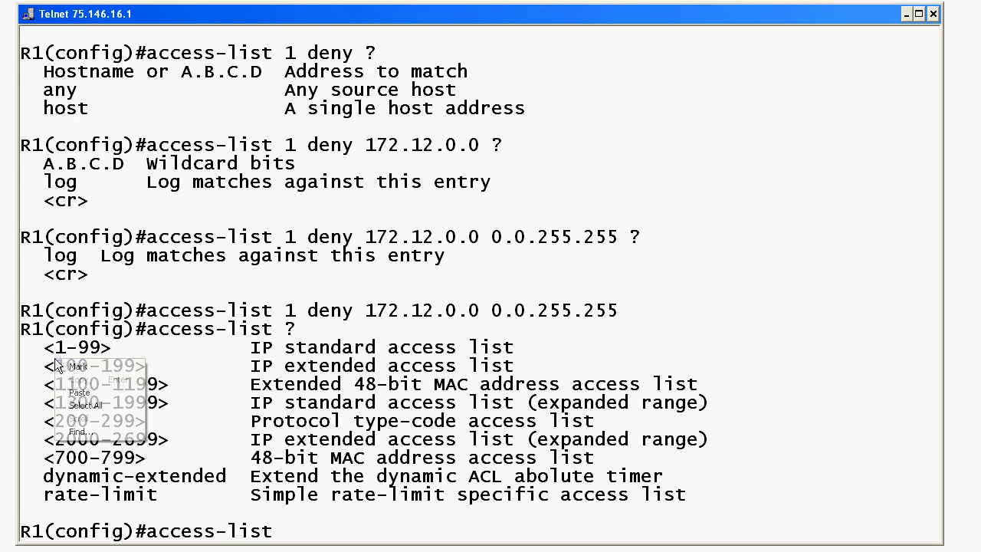
click(77, 346)
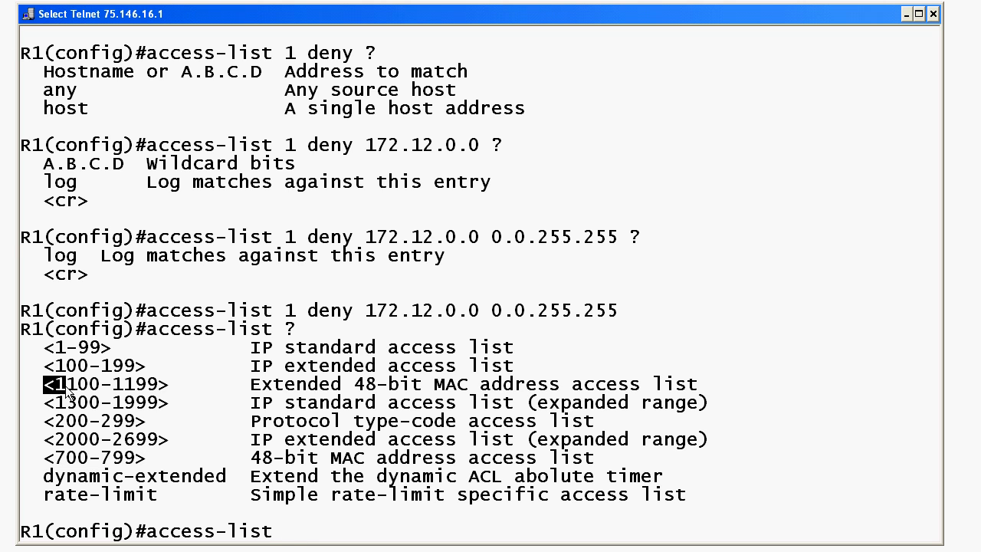
double_click(104, 383)
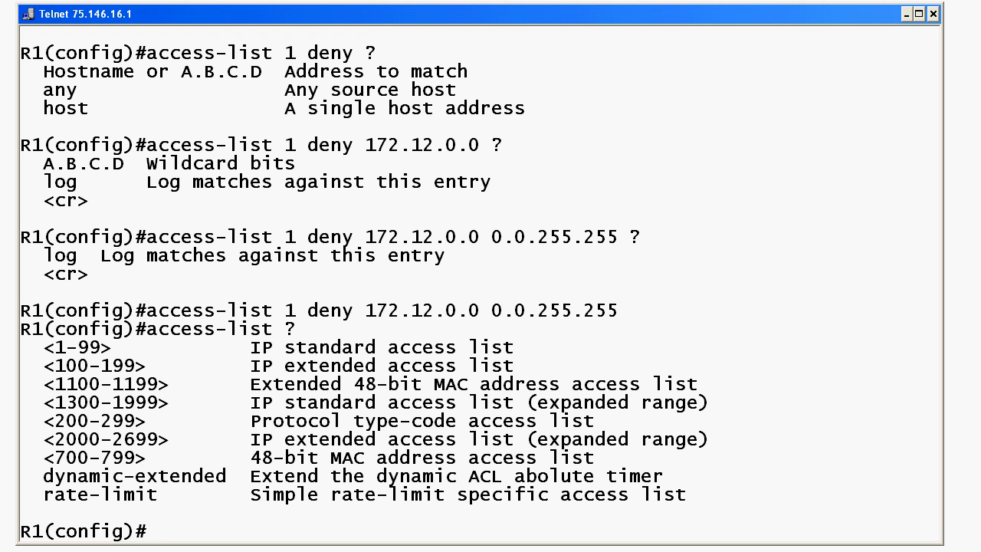
mouse_move(810, 126)
text(show int trunk)
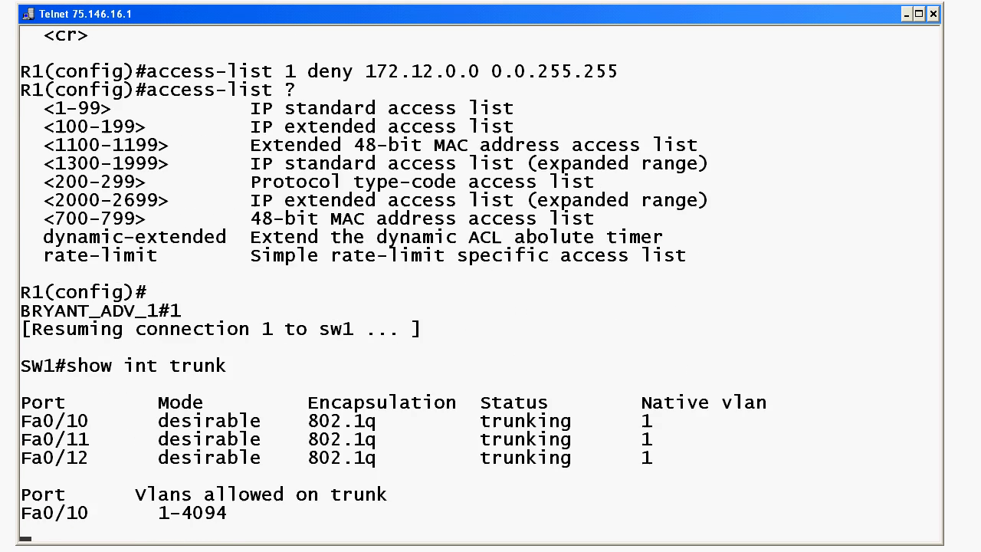
Step: Scroll to sw1's full show int trunk output and start marking text via Mark
scroll(down, 3)
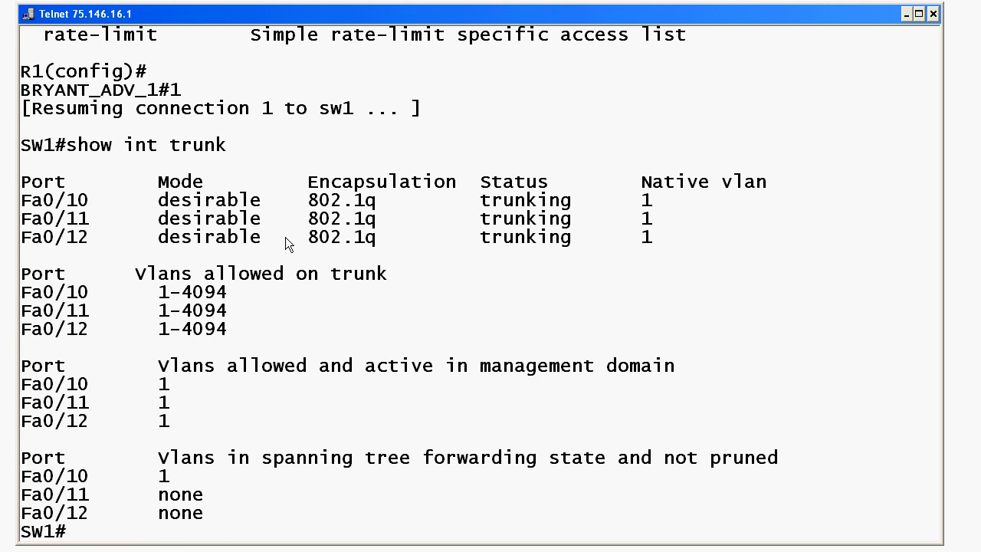
right_click(288, 242)
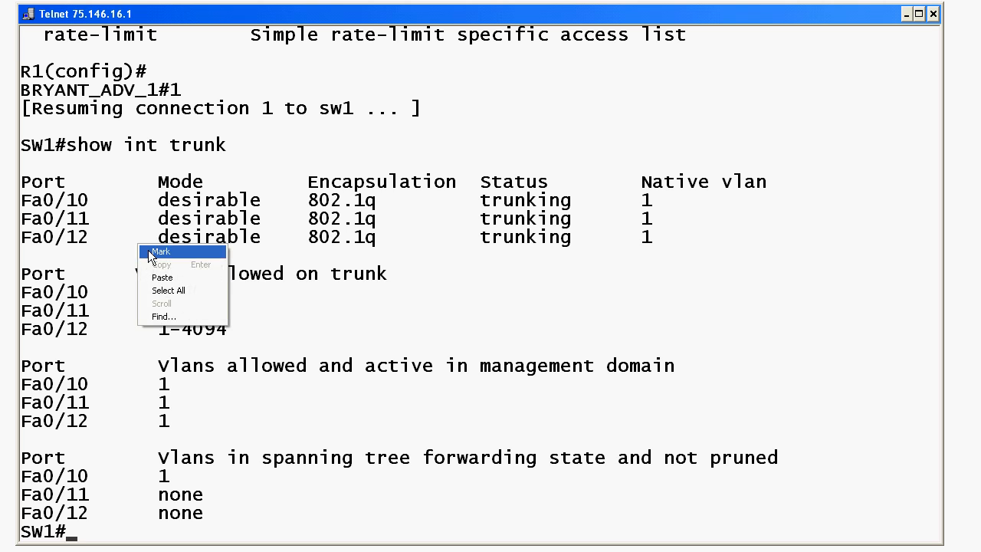
click(162, 251)
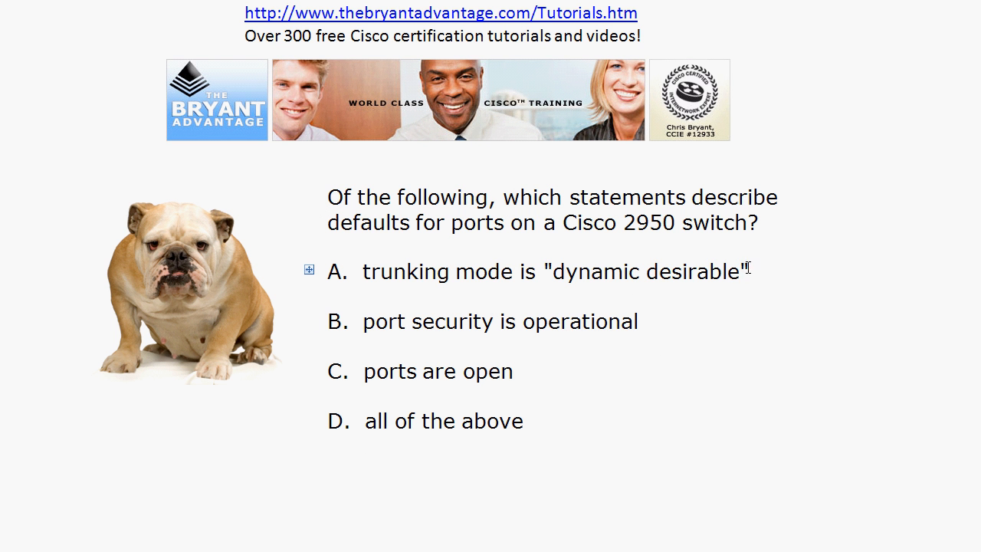
Step: Move to the OneNote page asking to convert binary 11001111 to decimal
drag(362, 269, 750, 270)
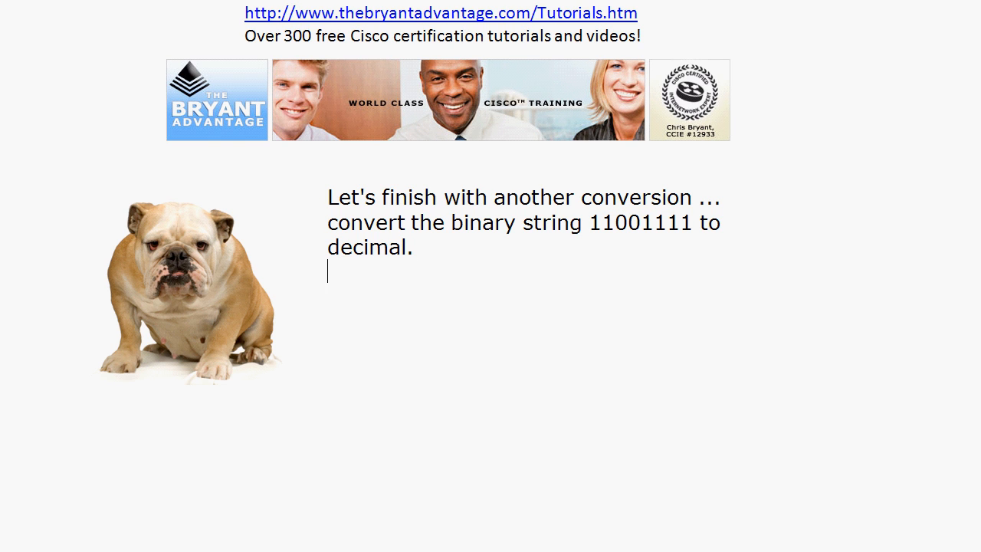
text(128  64   3)
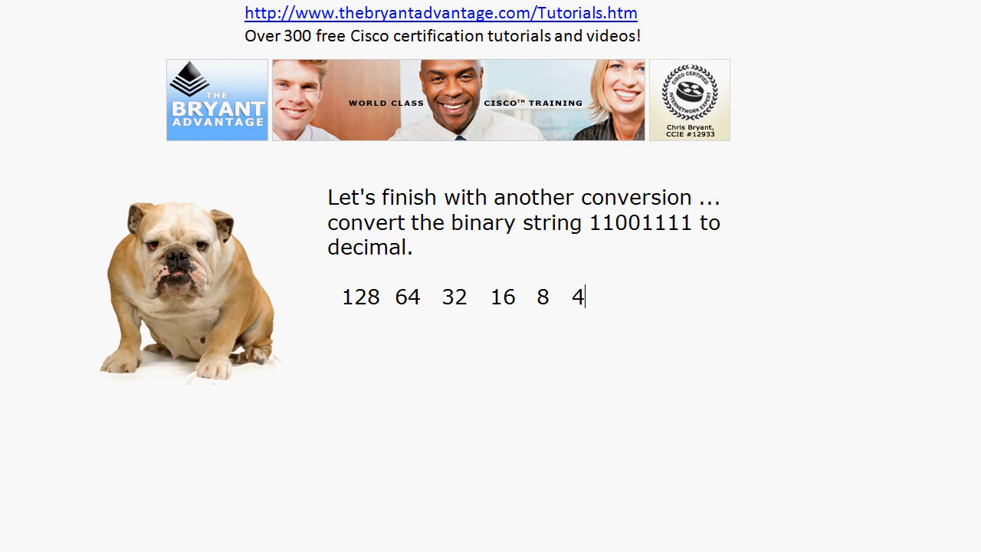
text(2  1)
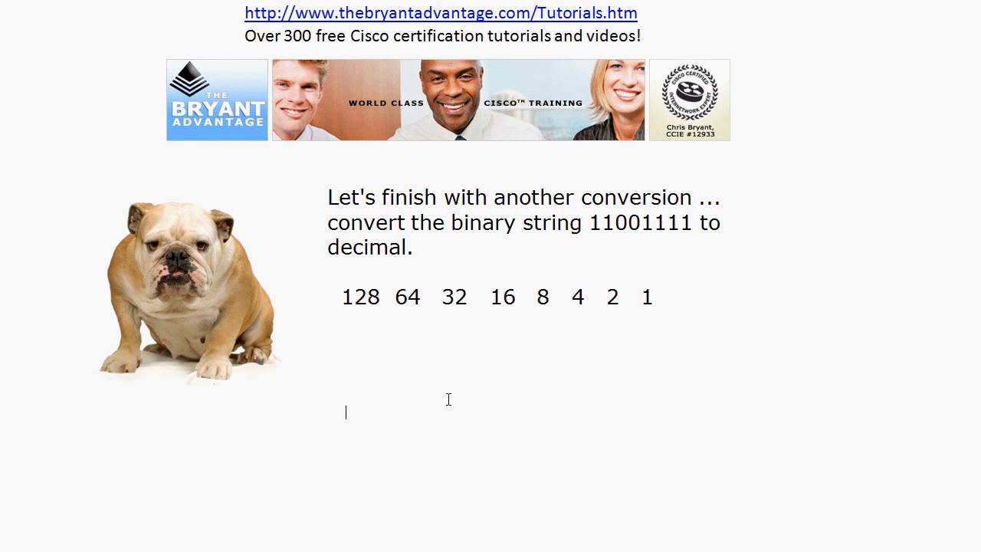
mouse_move(626, 319)
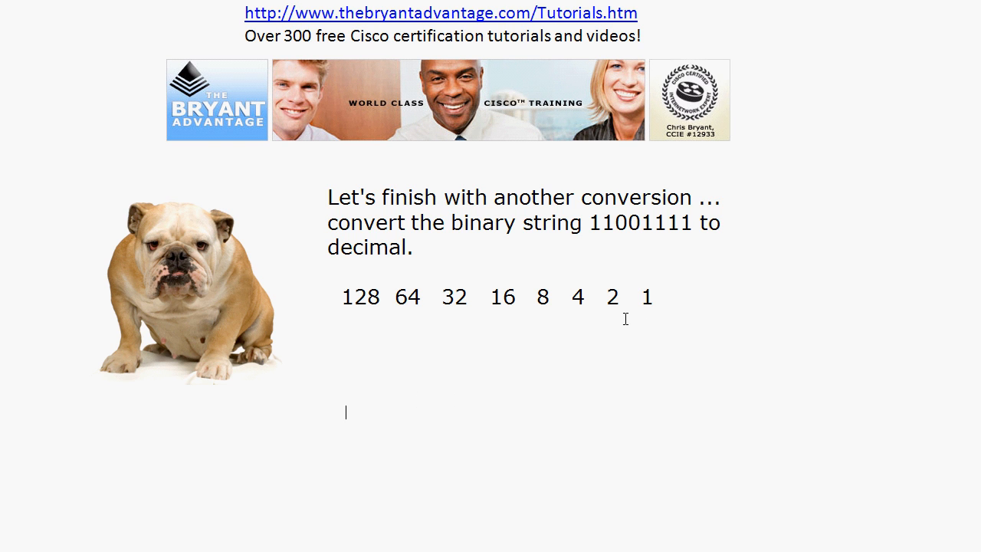
mouse_move(724, 316)
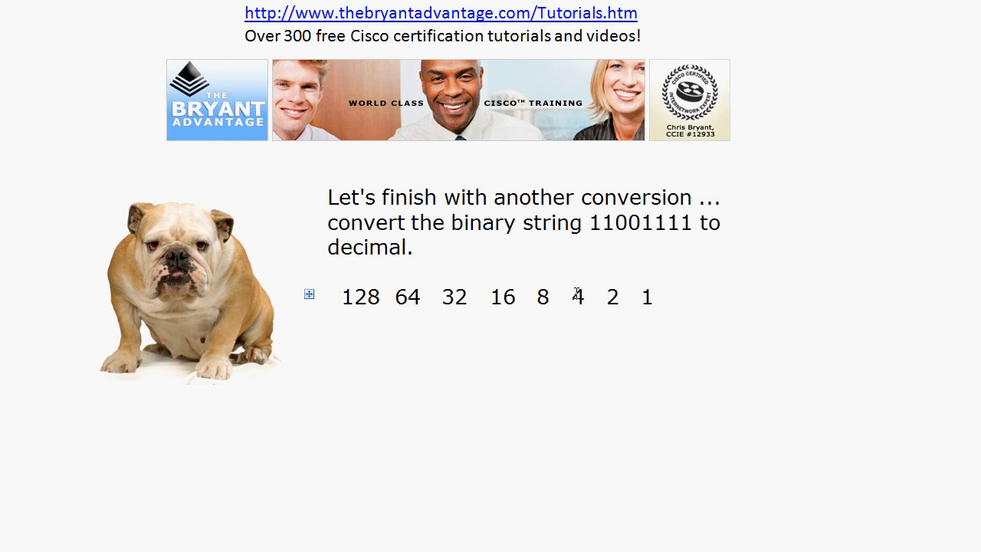
mouse_move(428, 301)
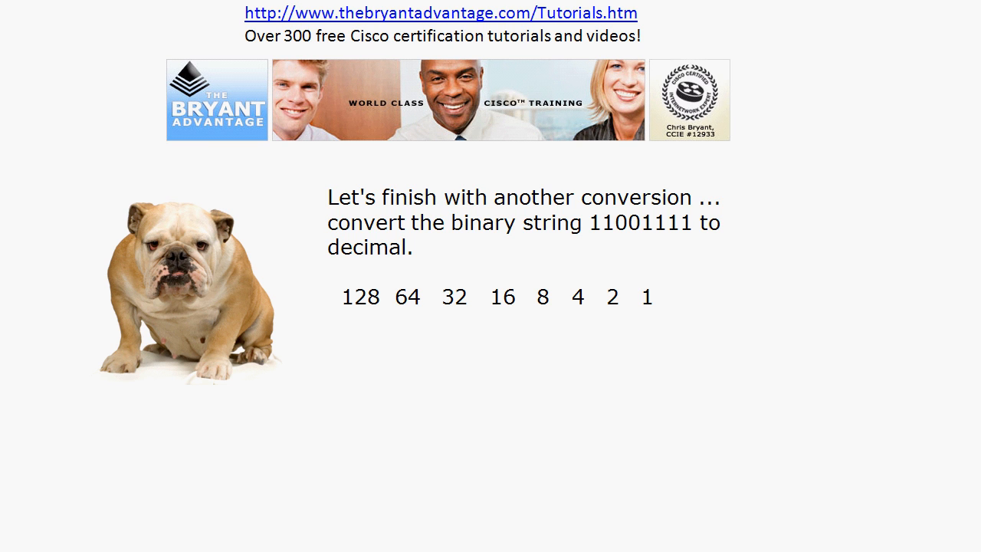
click(330, 347)
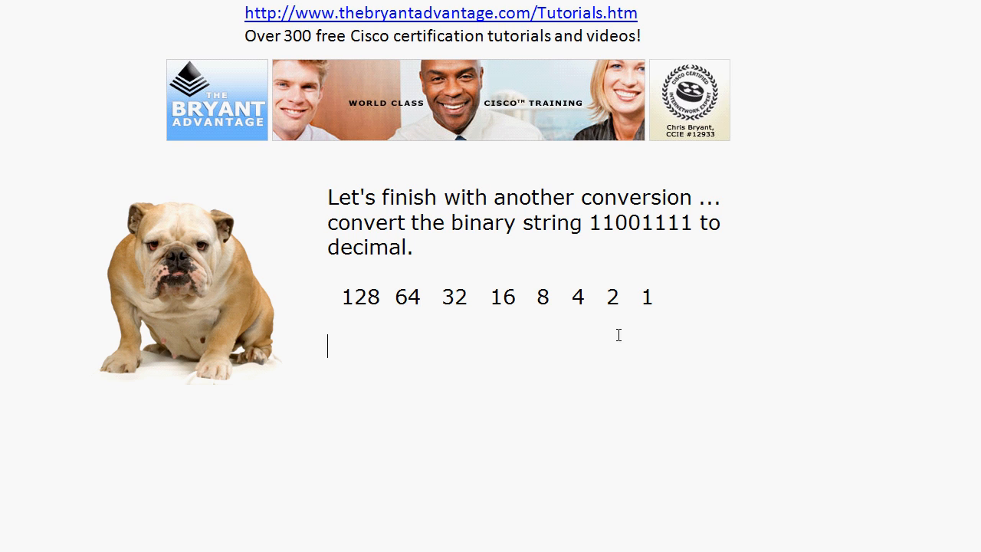
Step: Write the bits 1 1 0 0 1 1 1 1 under the place values and the answer 207 below
text(1)
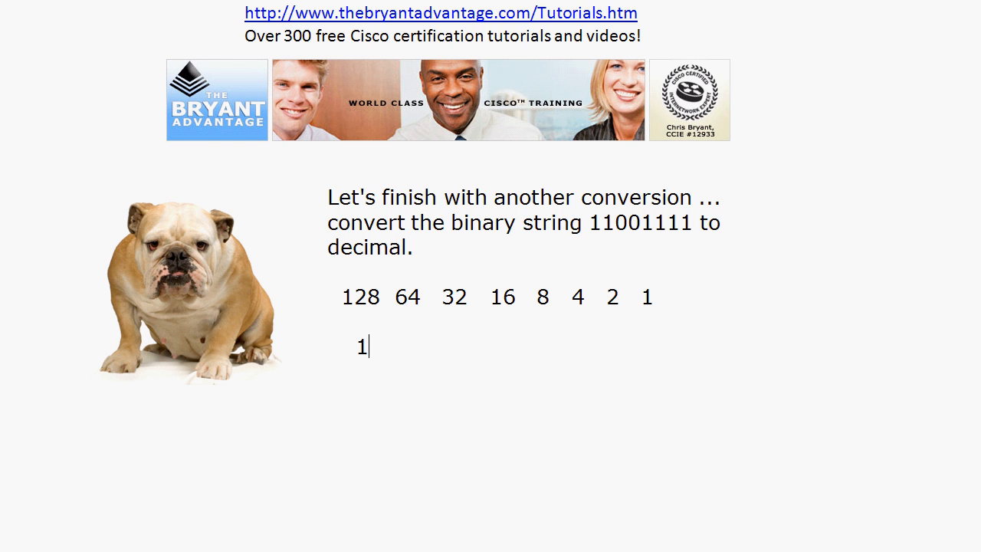
text(1)
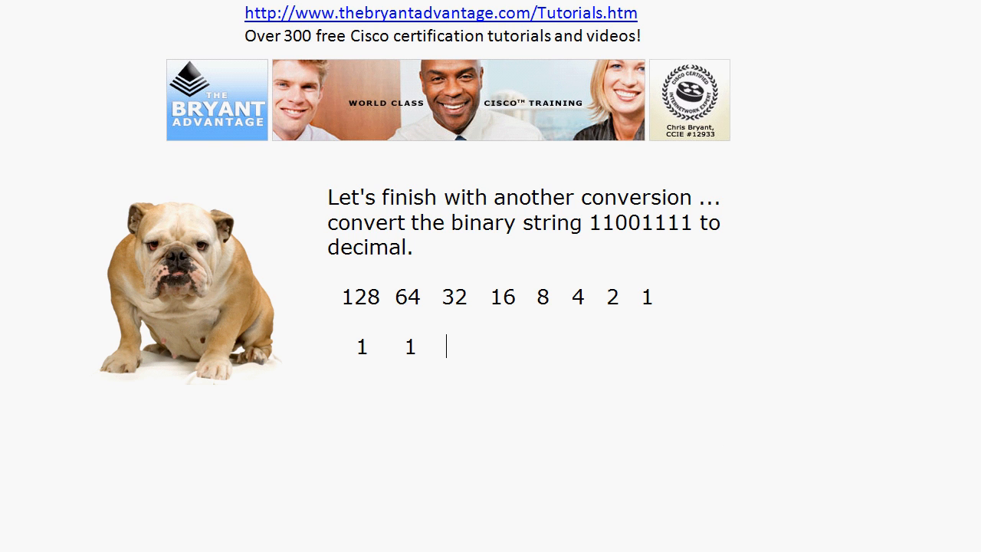
text(0)
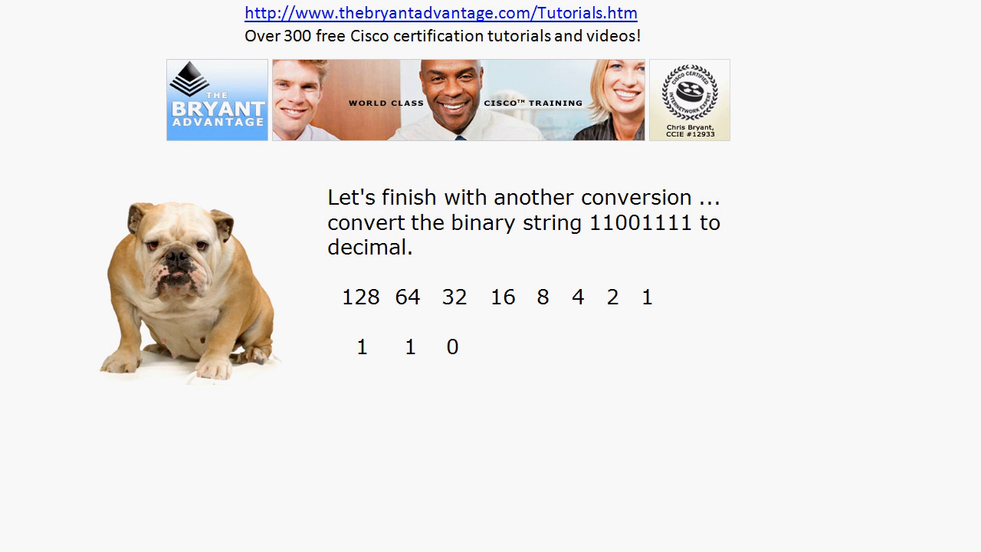
text(0 1)
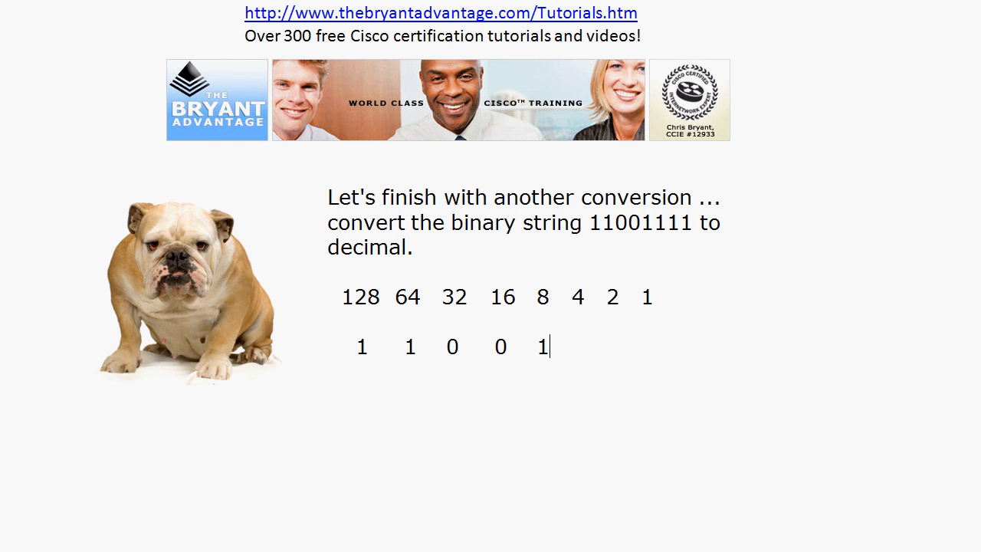
text(11)
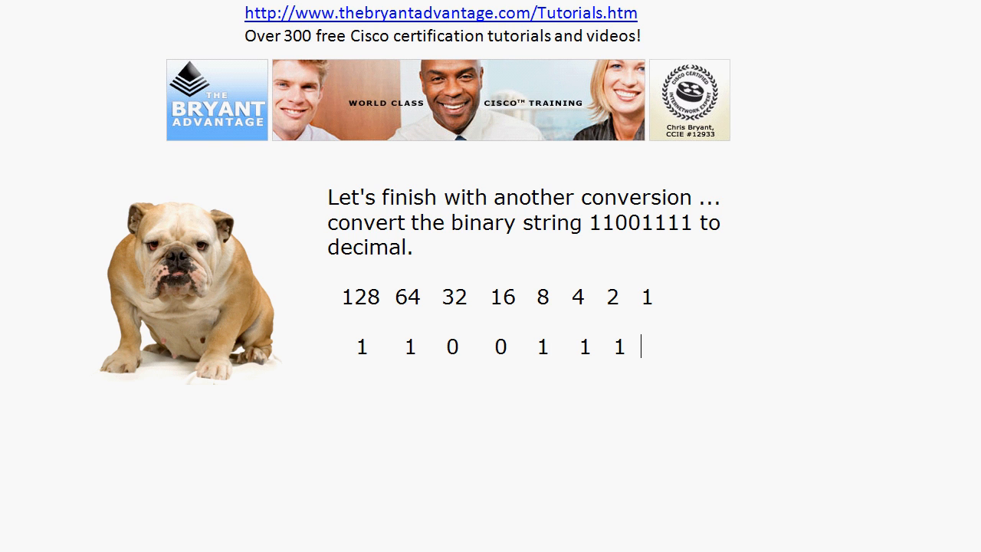
text(1)
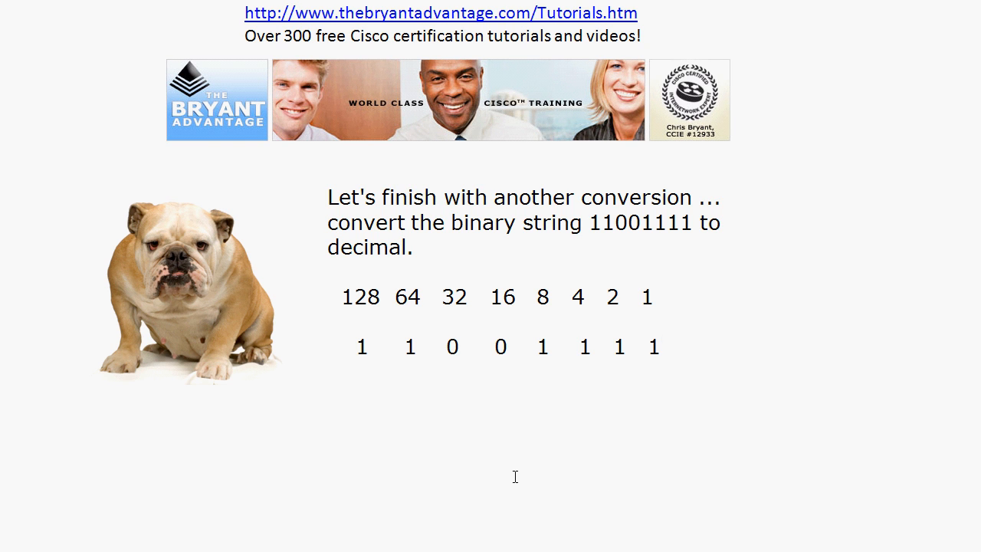
drag(343, 297, 420, 298)
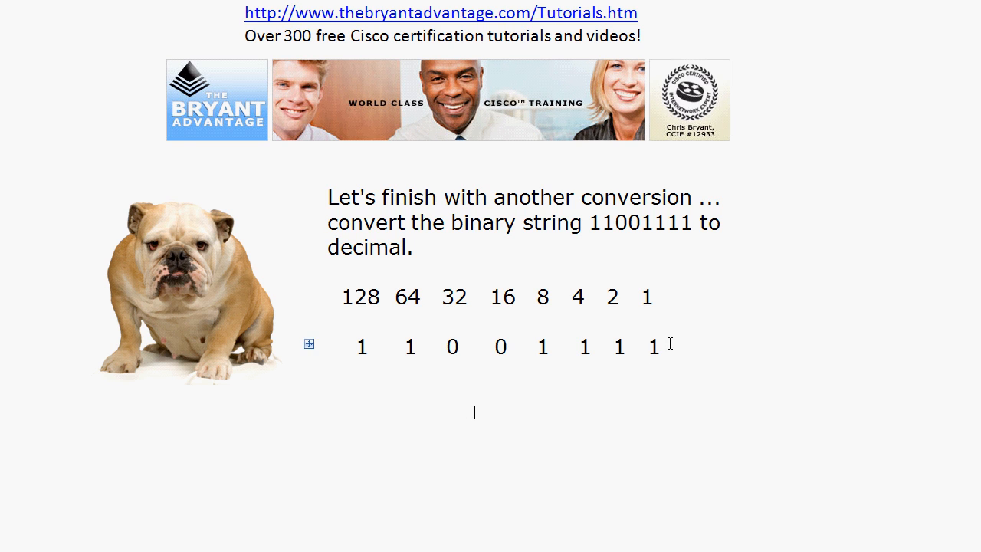
text(207)
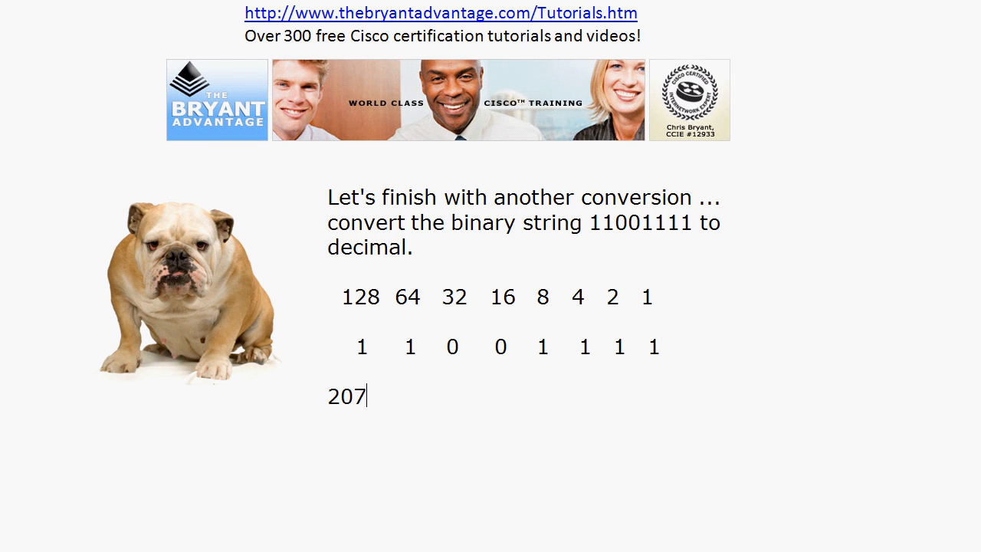